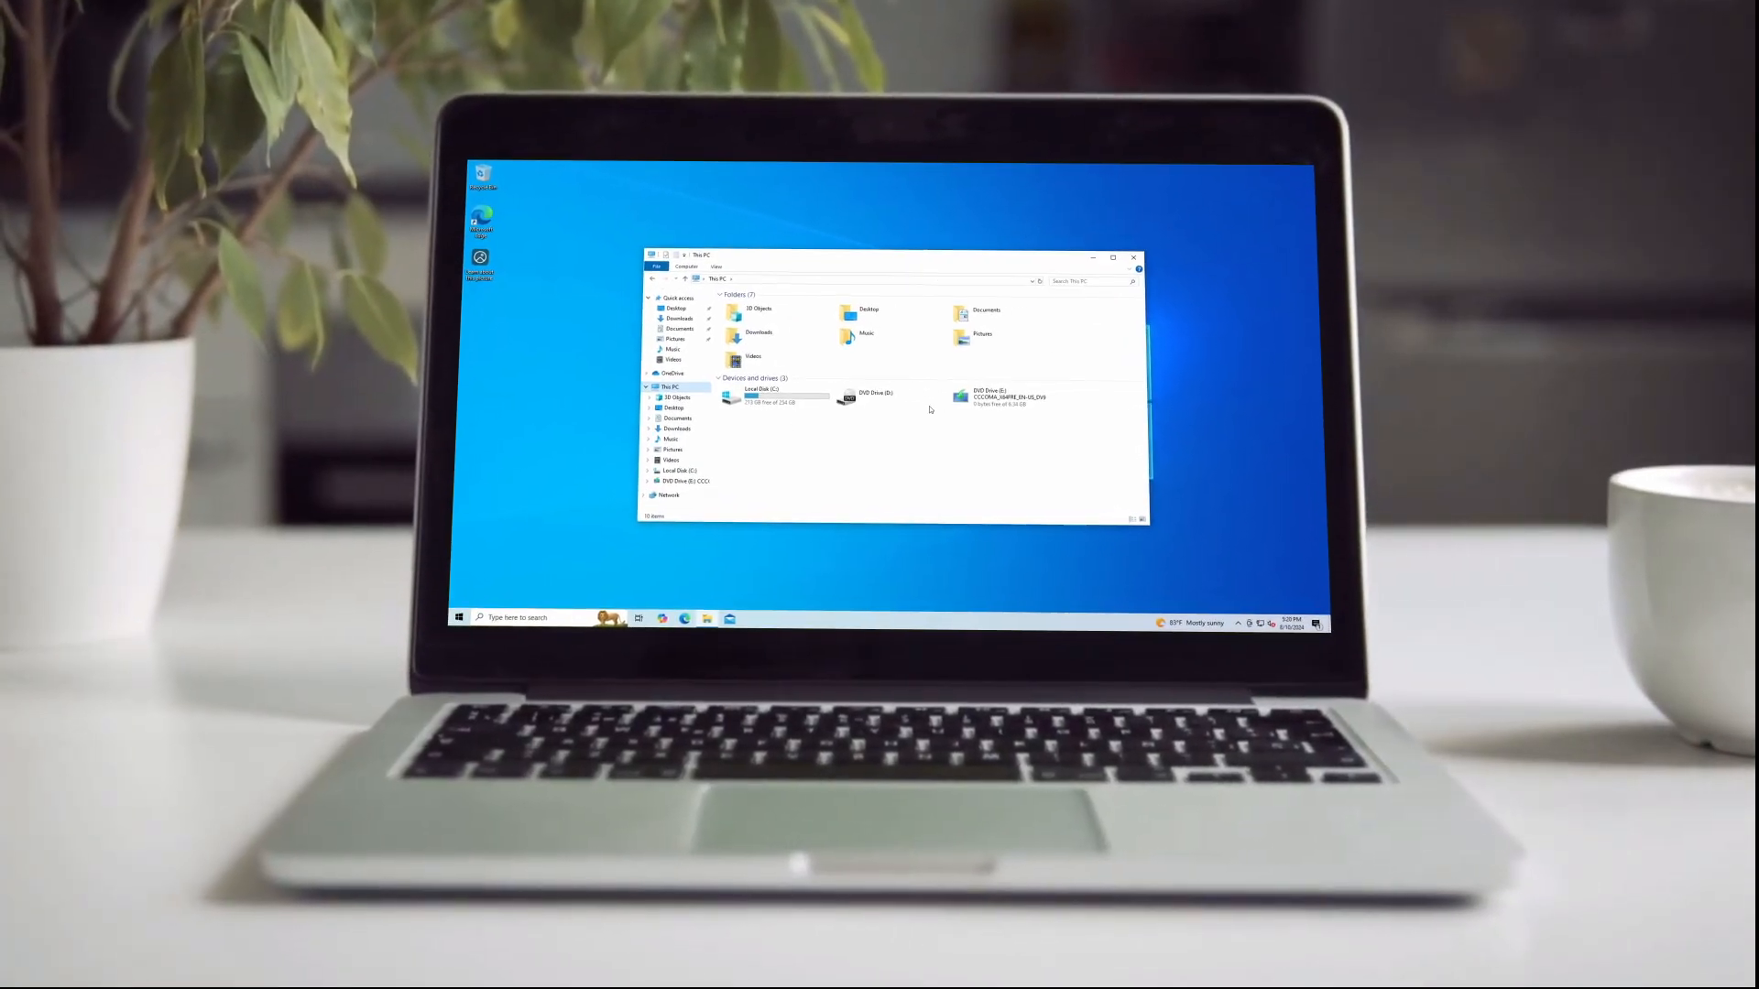
Run setup from the mounted Windows DVD drive and accept the User Account Control prompt
double_click(988, 394)
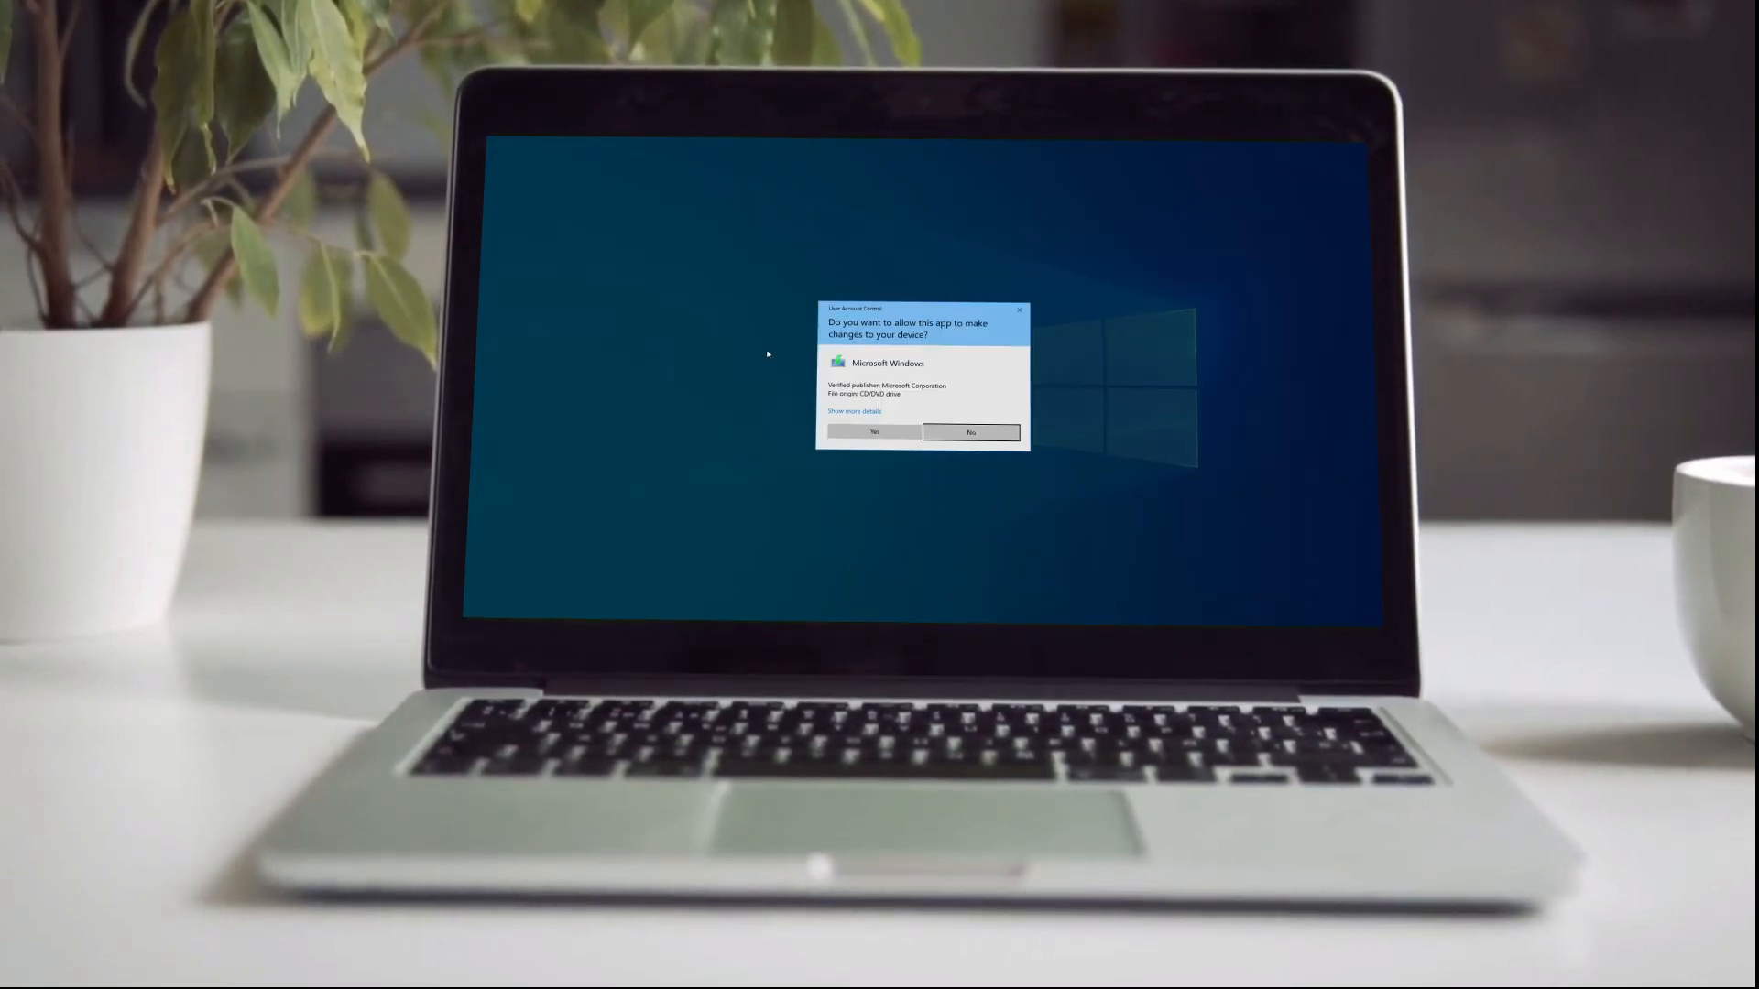
left_click(873, 432)
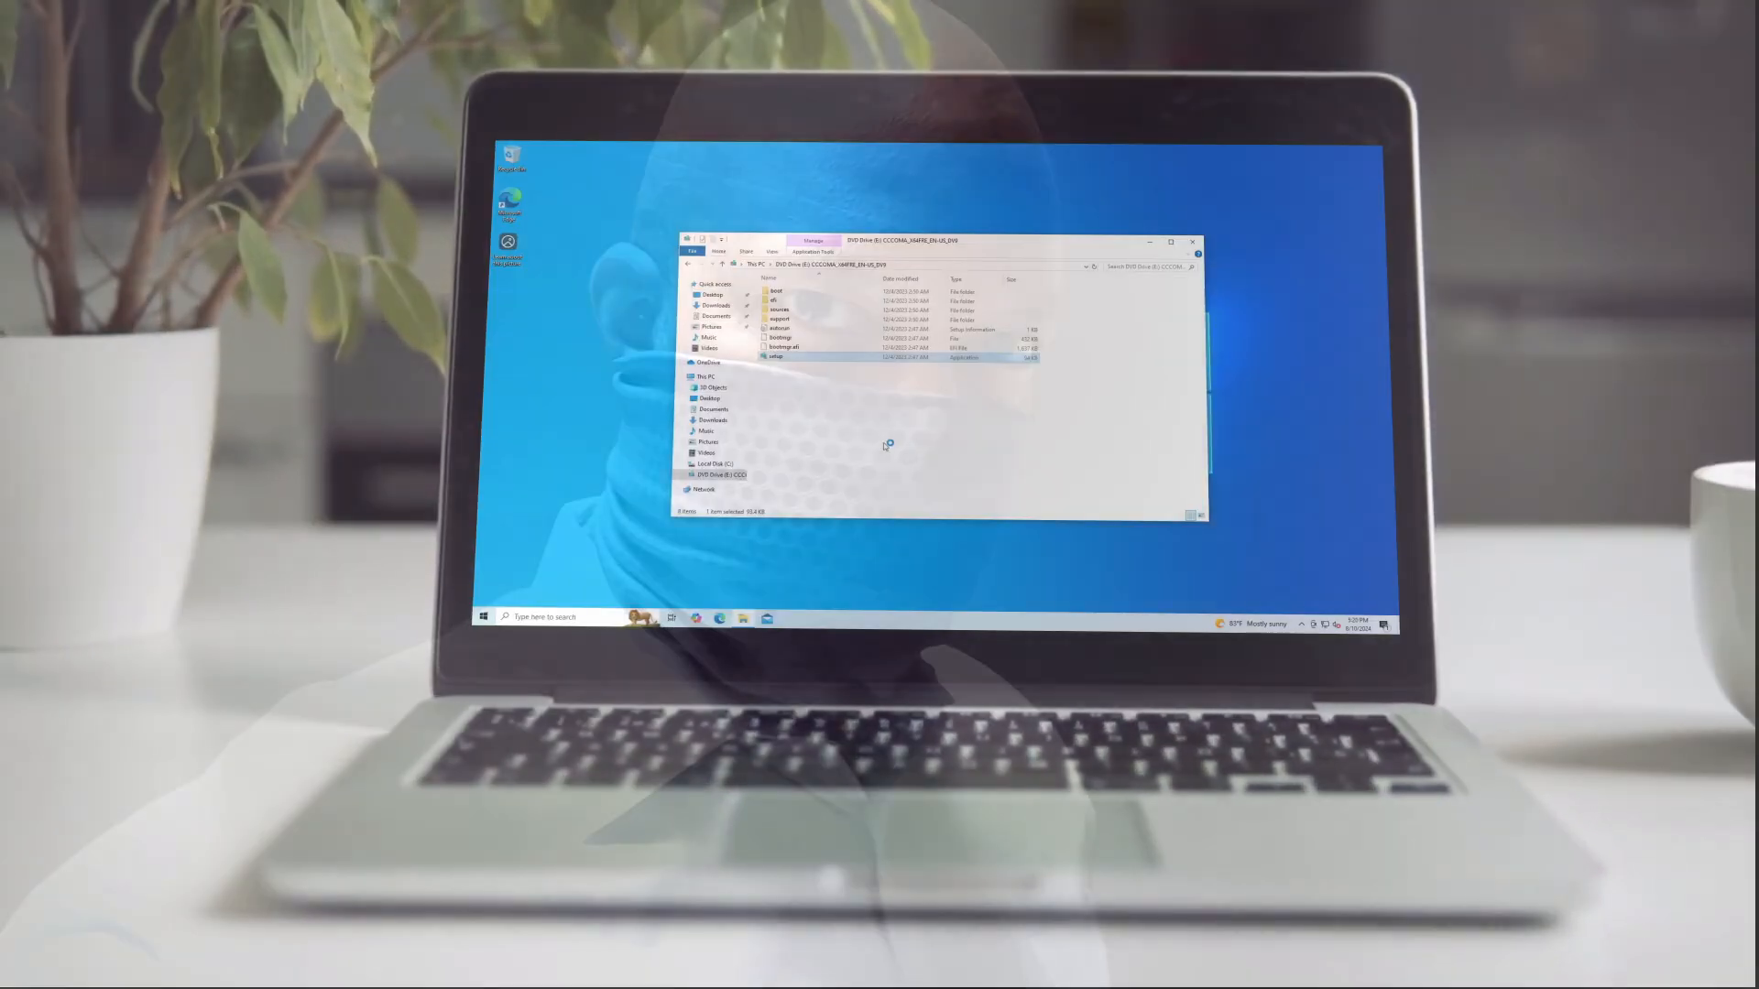